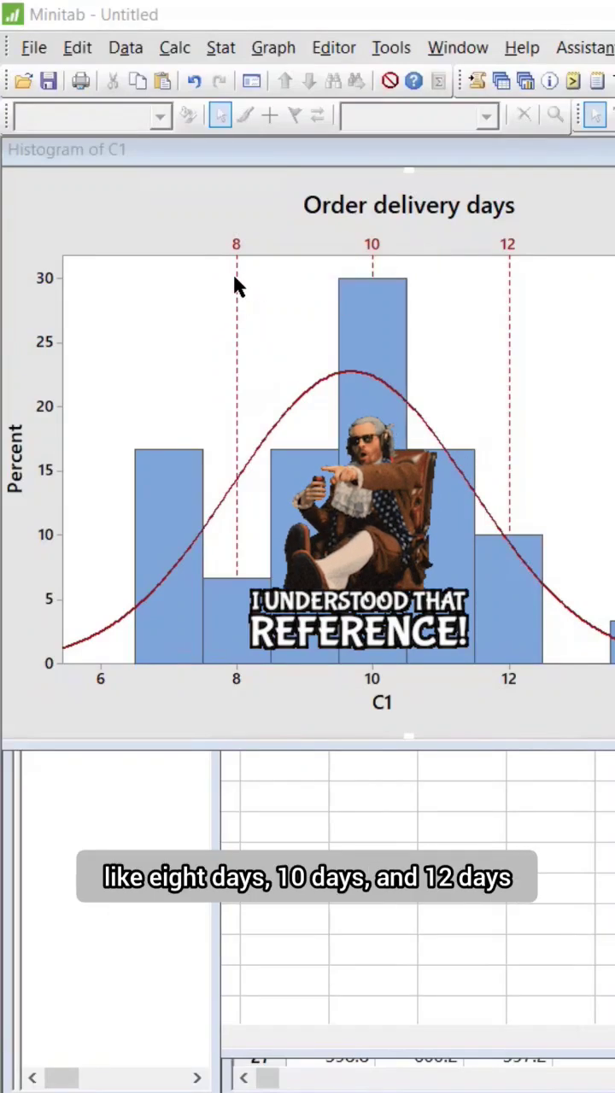
mouse_move(293, 322)
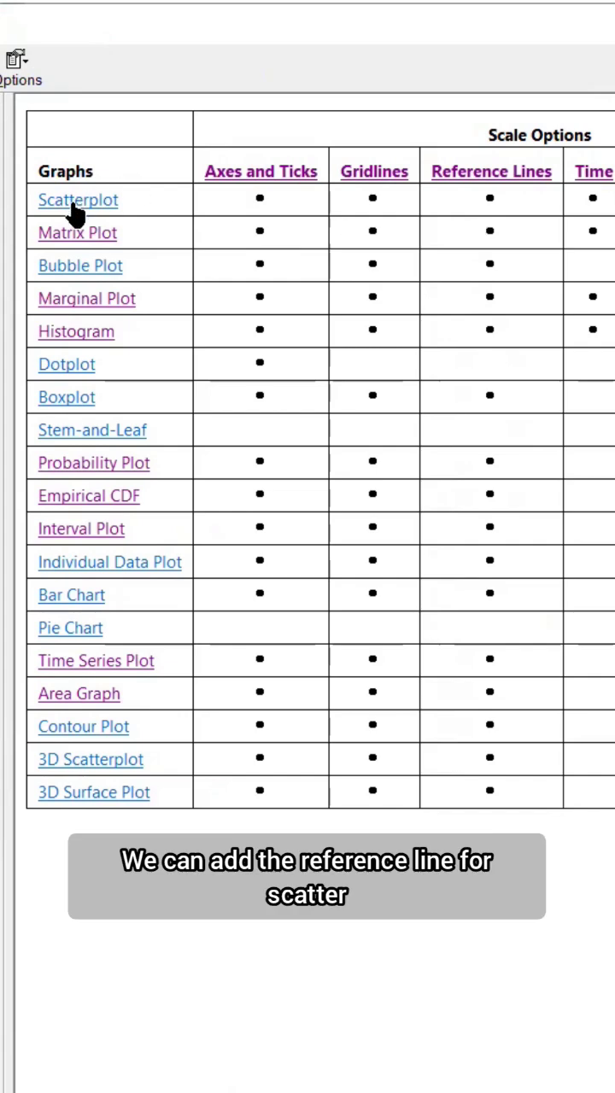
mouse_move(475, 272)
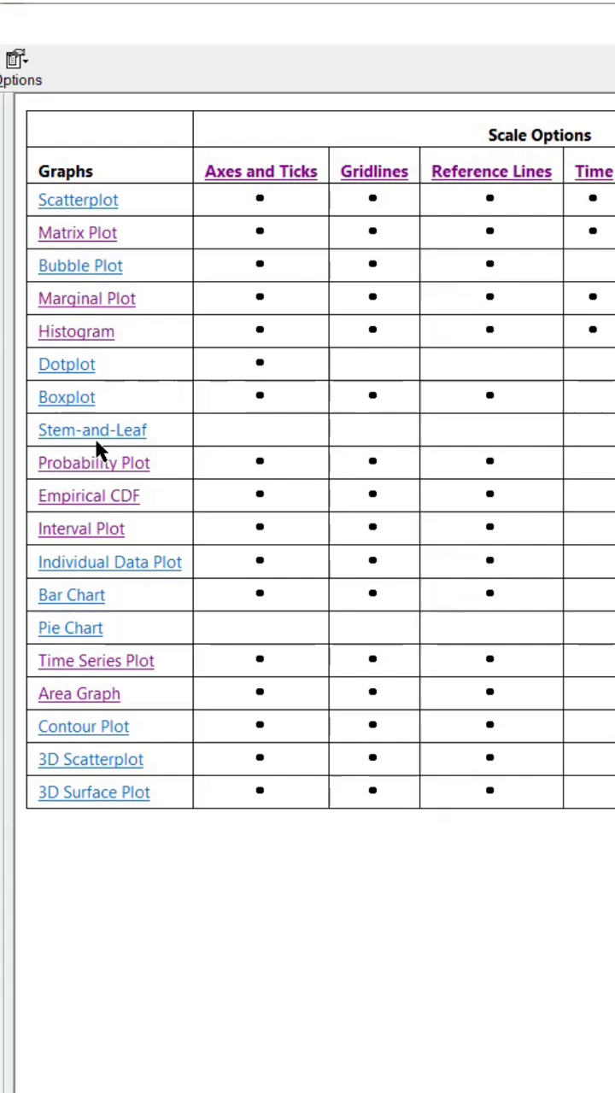
mouse_move(76, 646)
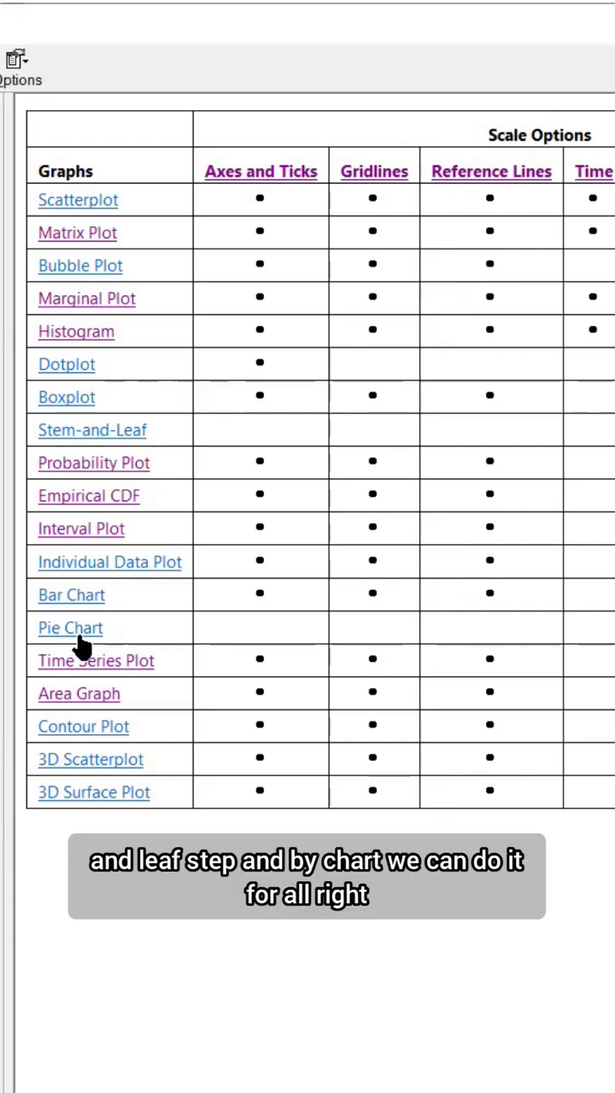
mouse_move(452, 321)
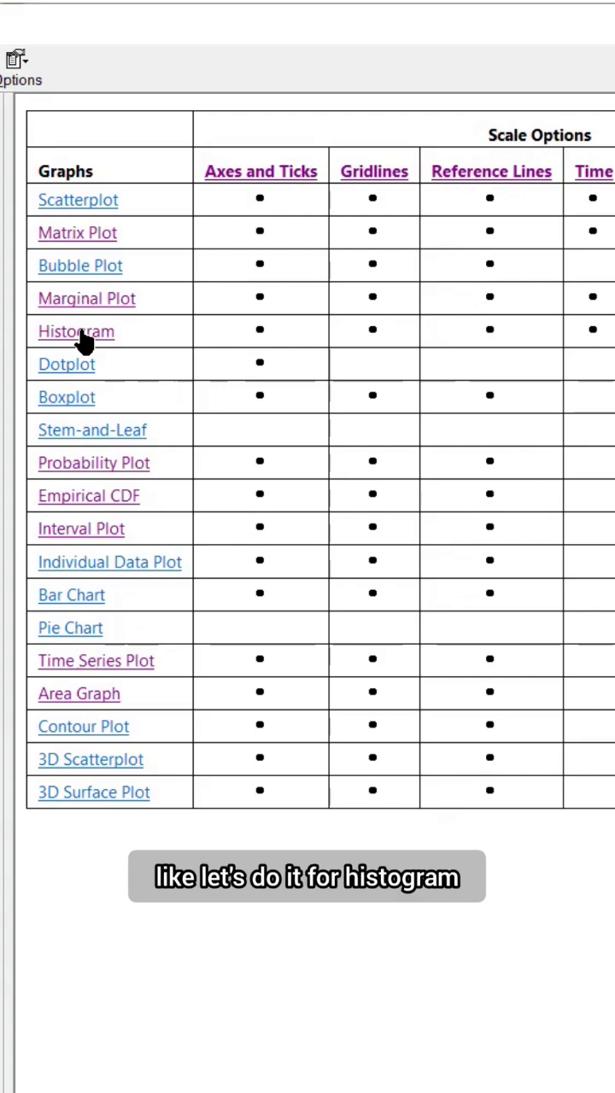
Step: View the Histogram help topic and its With Fit example
left_click(75, 332)
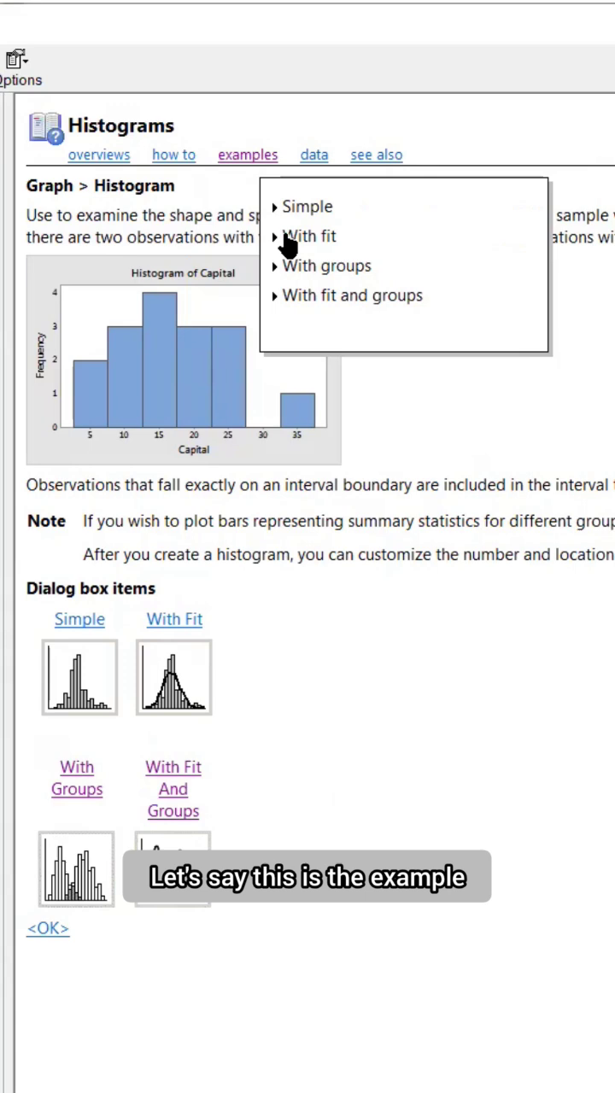
left_click(311, 235)
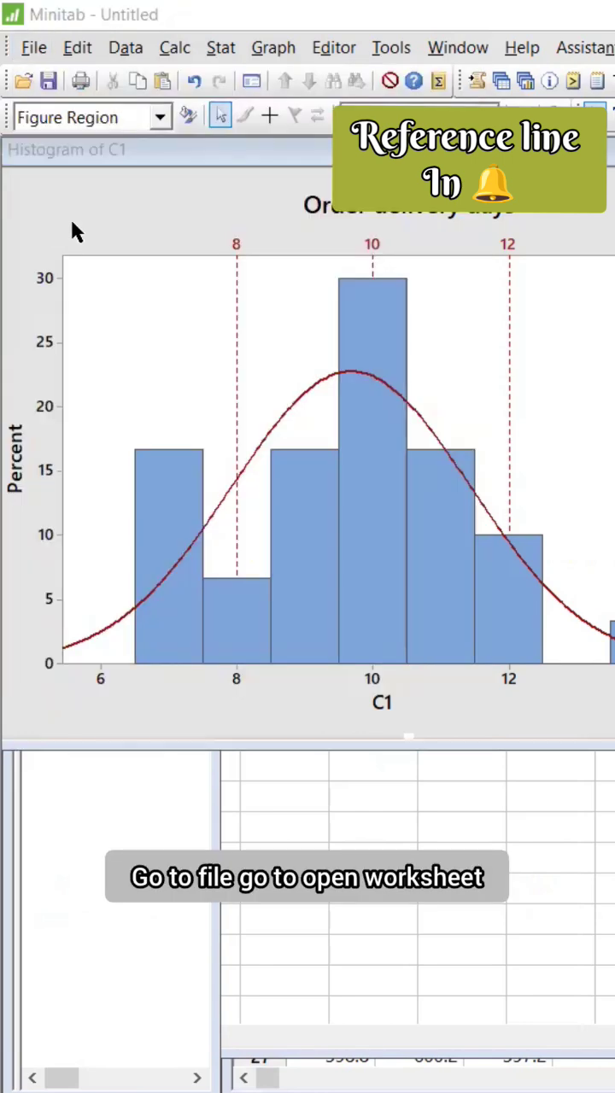
Step: Load the Cap.MTW worksheet and begin a histogram of its data
left_click(35, 48)
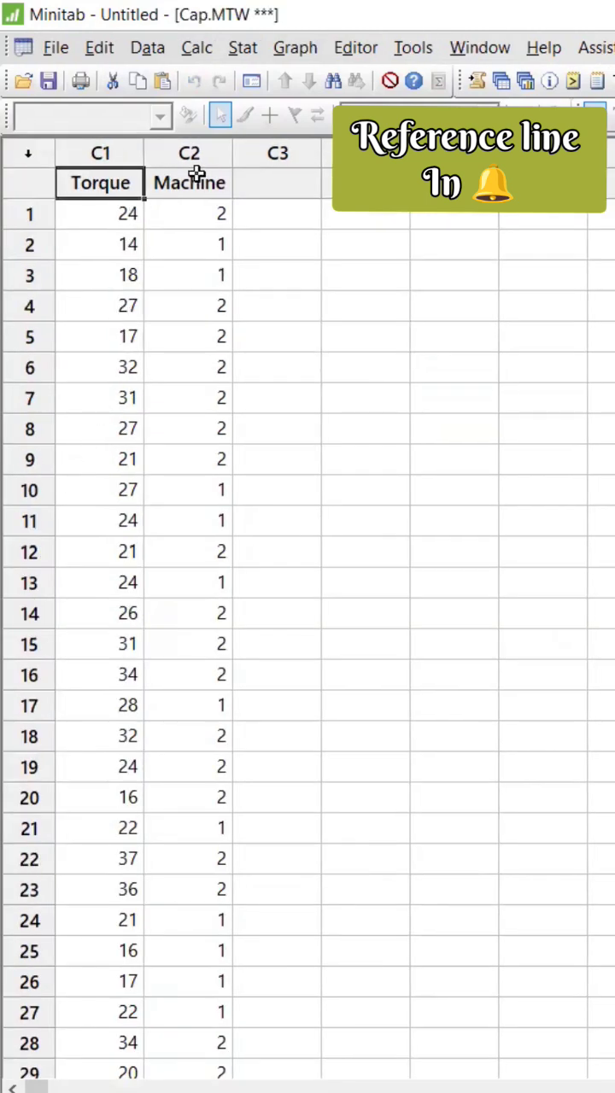
left_click(294, 47)
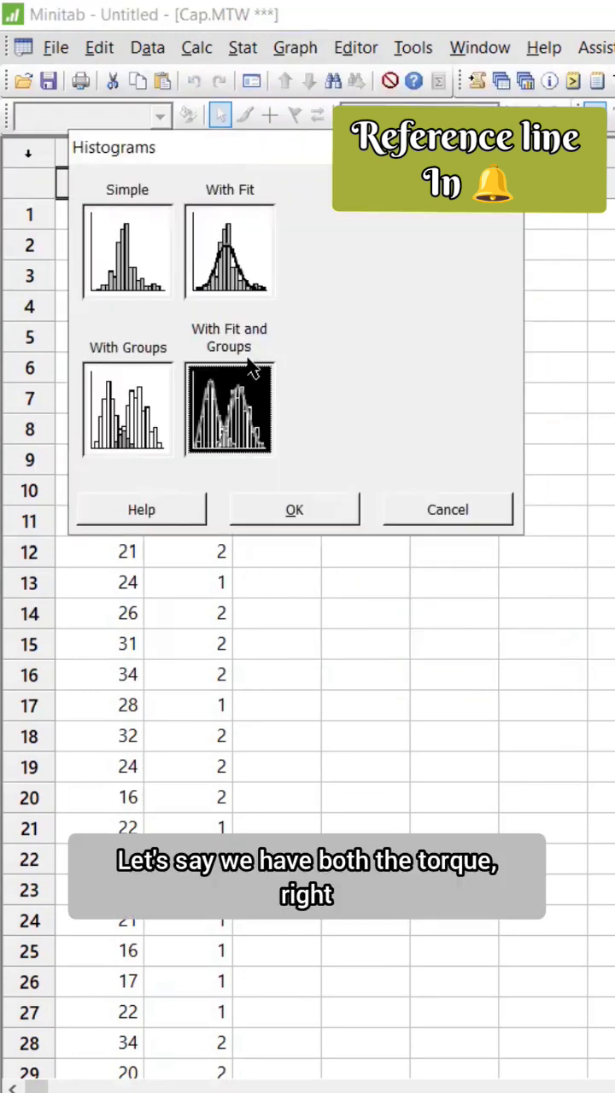
Step: Create a With Fit and Groups histogram of Torque grouped by Machine
left_click(447, 509)
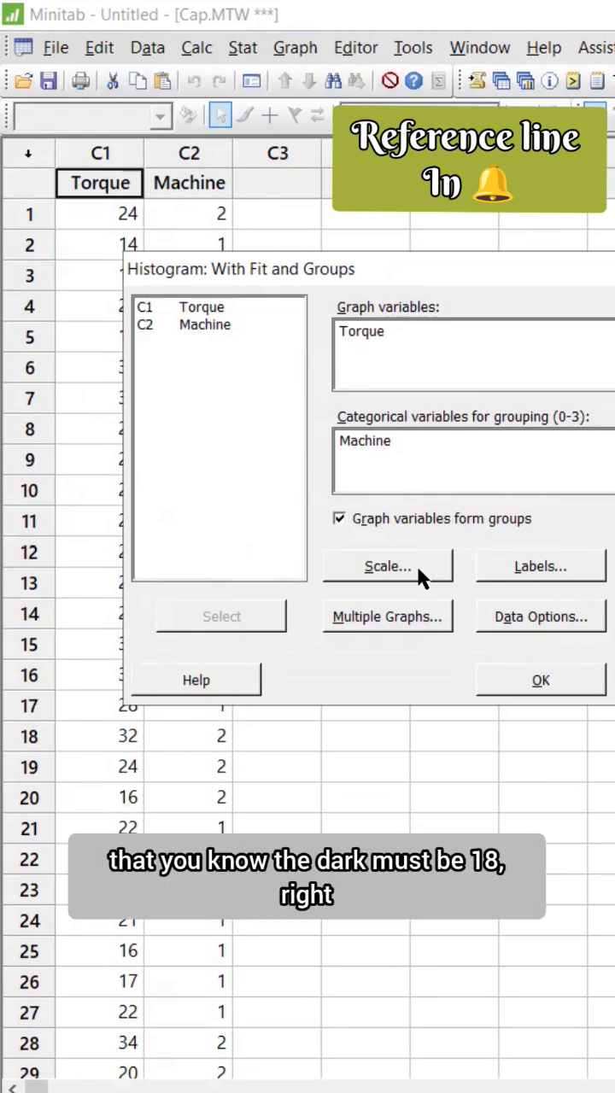
left_click(388, 567)
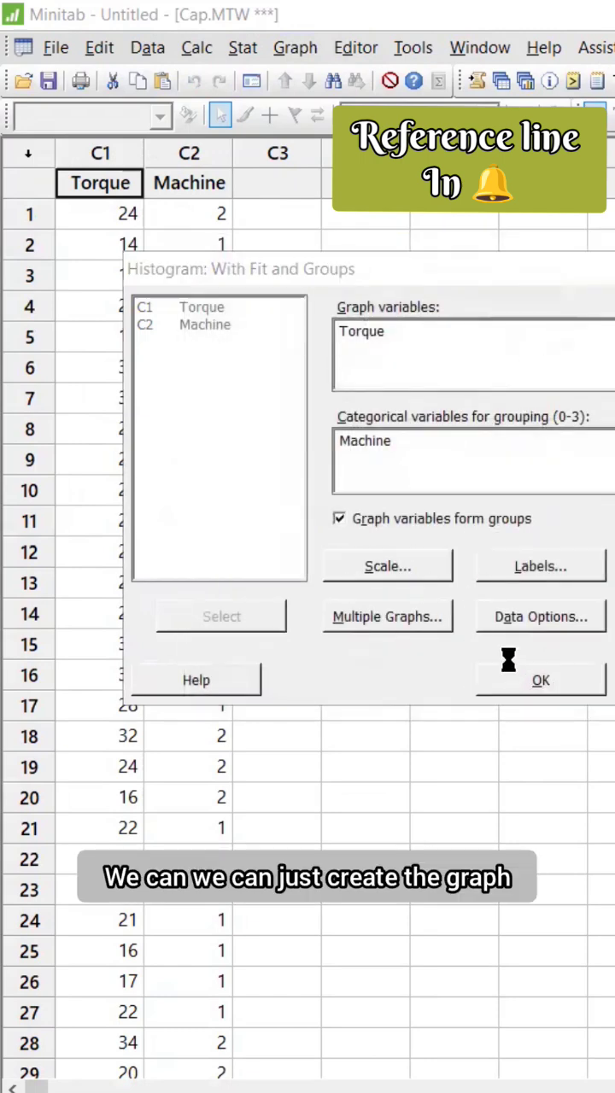
left_click(539, 679)
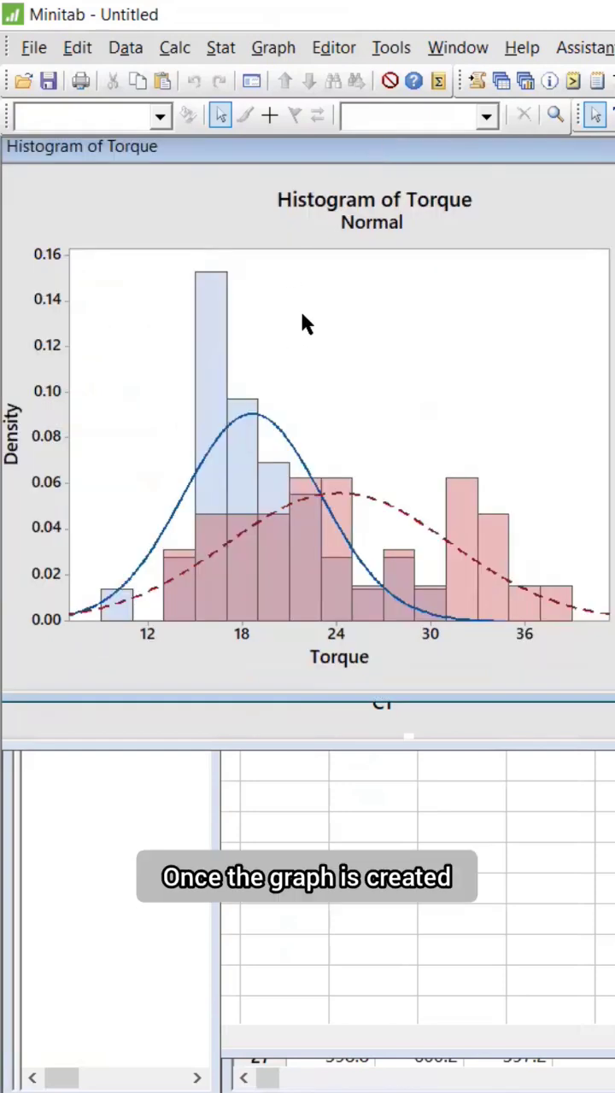
Step: Add reference lines at Torque values 18 and 22 via the graph's Add menu
right_click(307, 324)
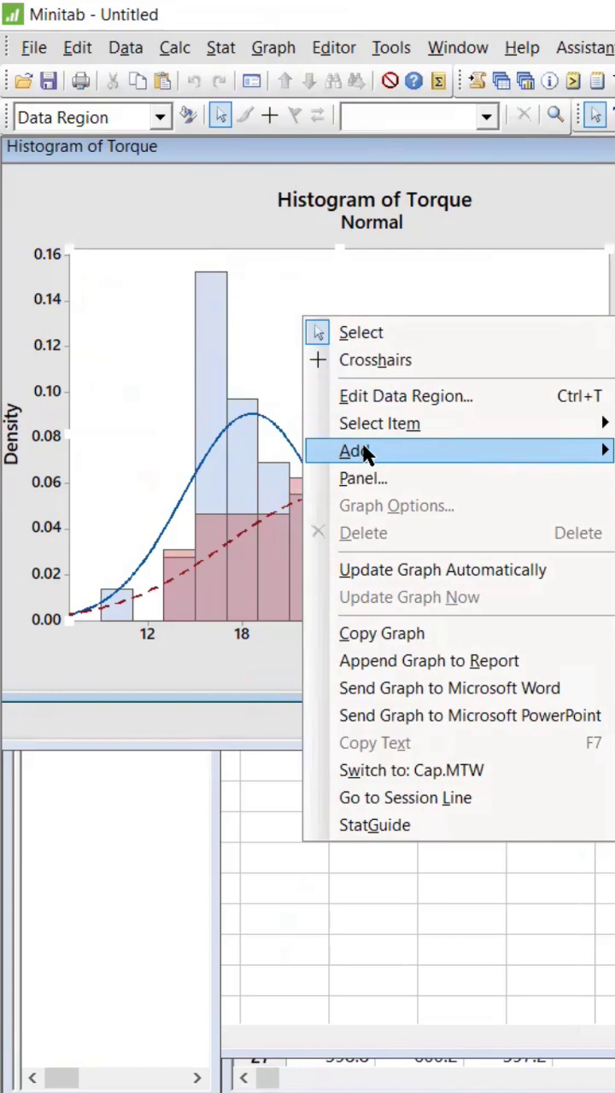
mouse_move(408, 450)
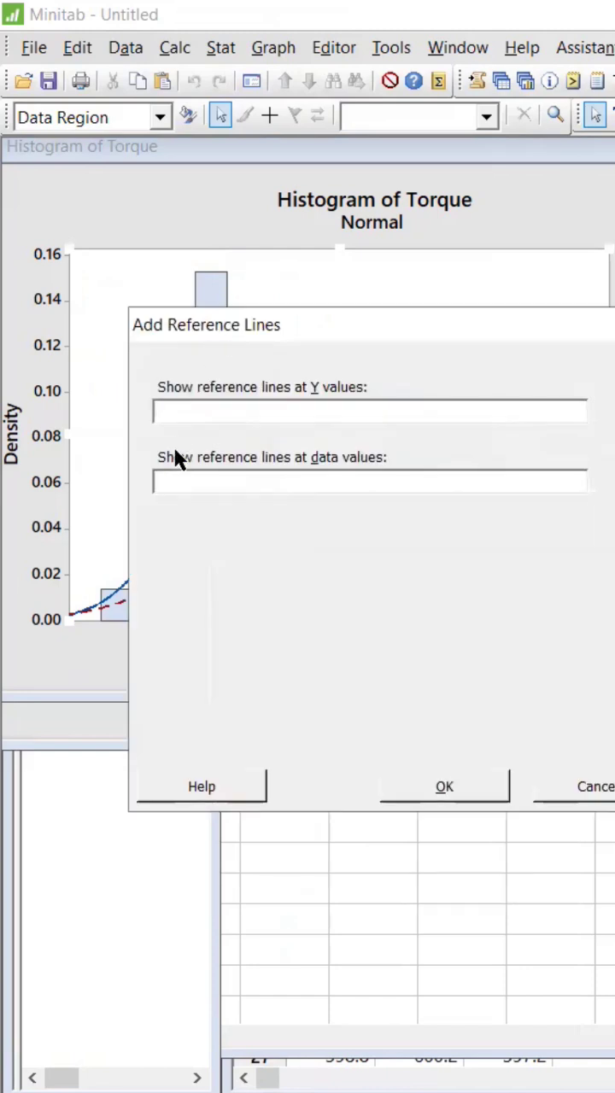
type("1")
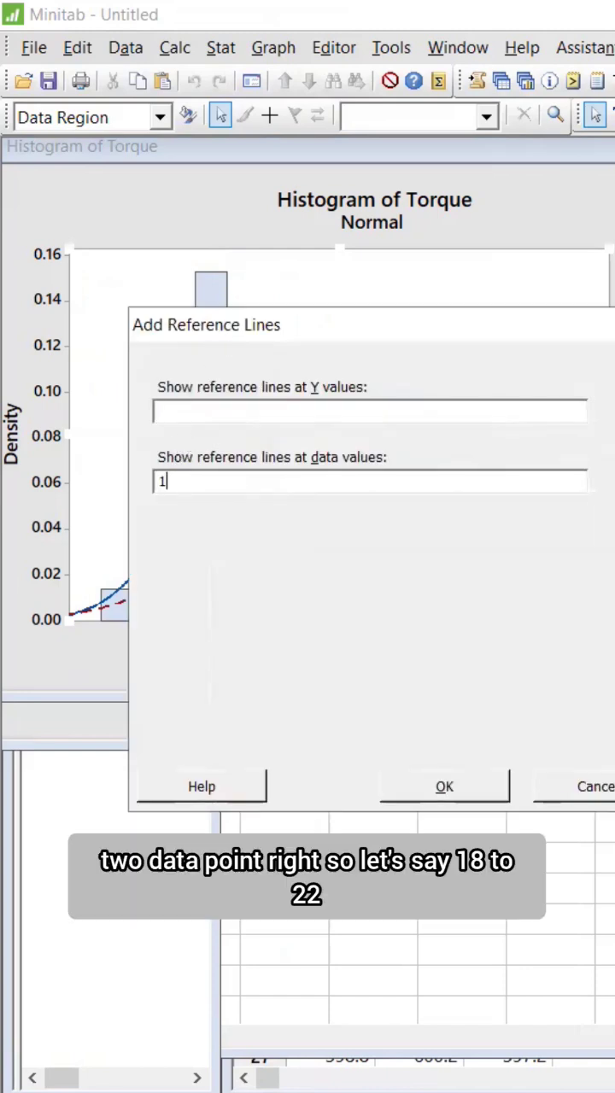
type("8 22")
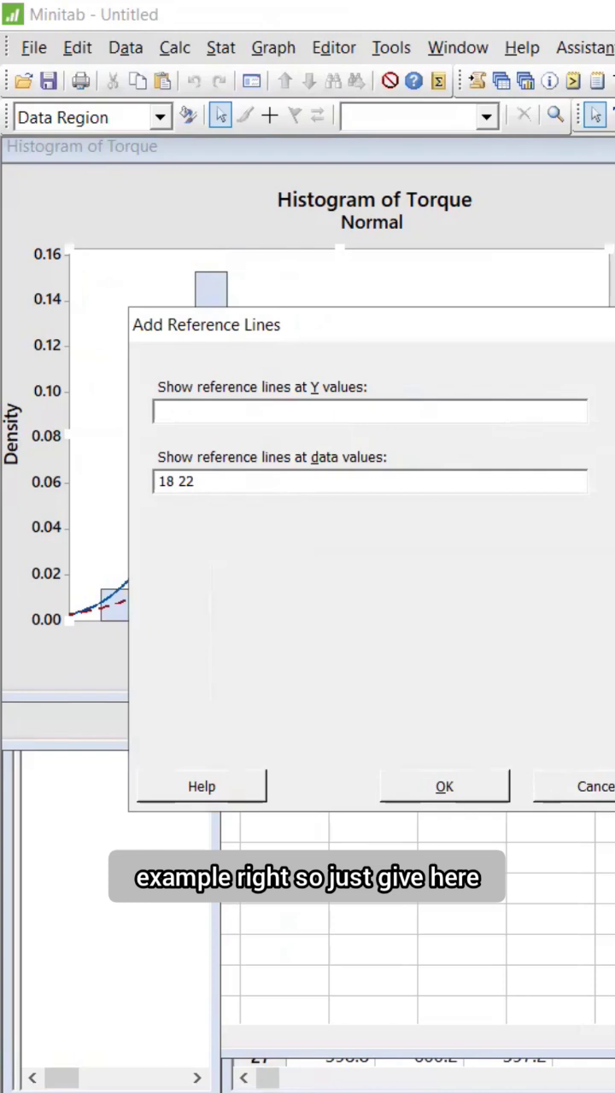
left_click(444, 786)
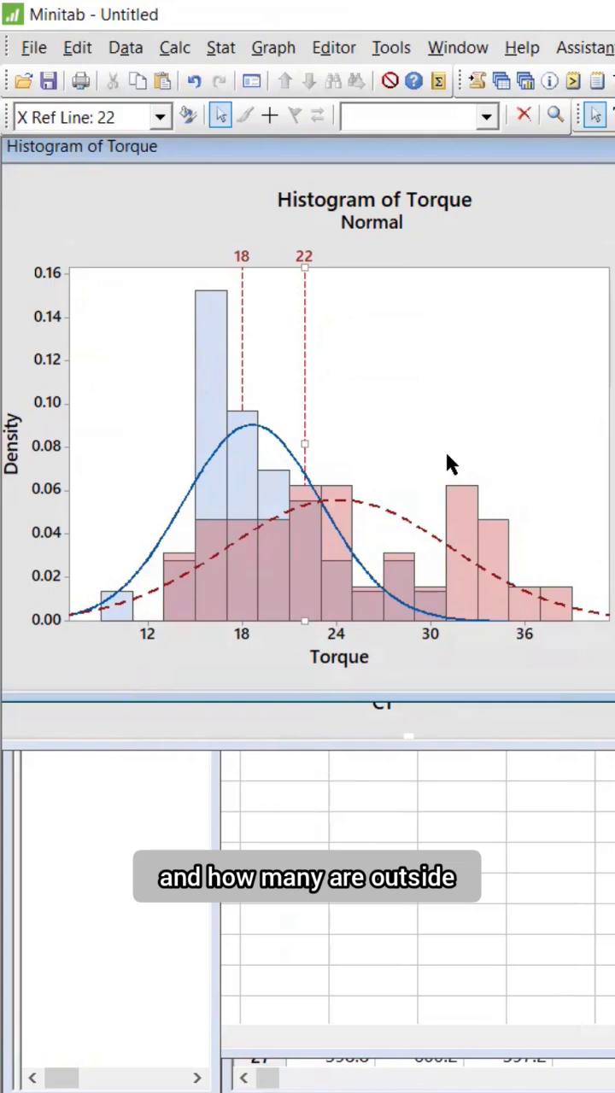
mouse_move(365, 435)
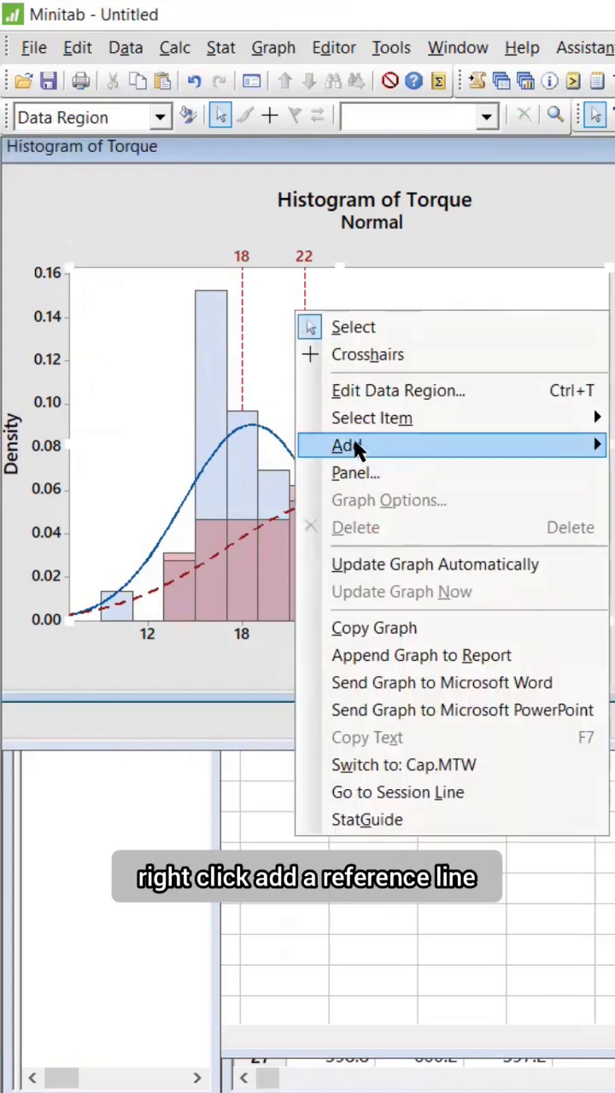
Step: Replace the briefly added line at 24 with a reference line at 26
left_click(345, 444)
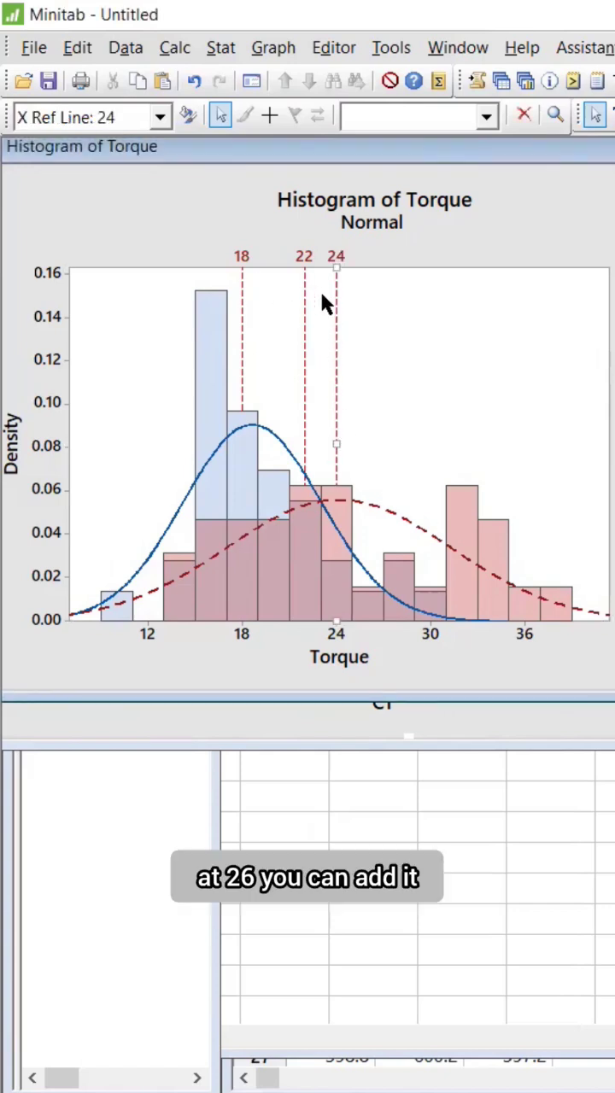
mouse_move(333, 294)
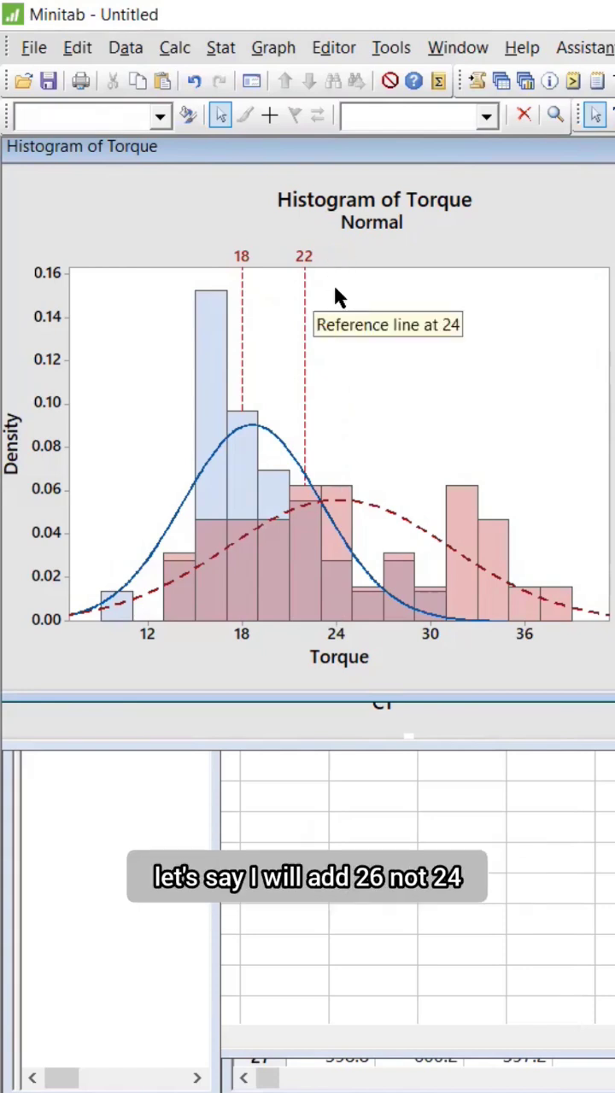
right_click(338, 294)
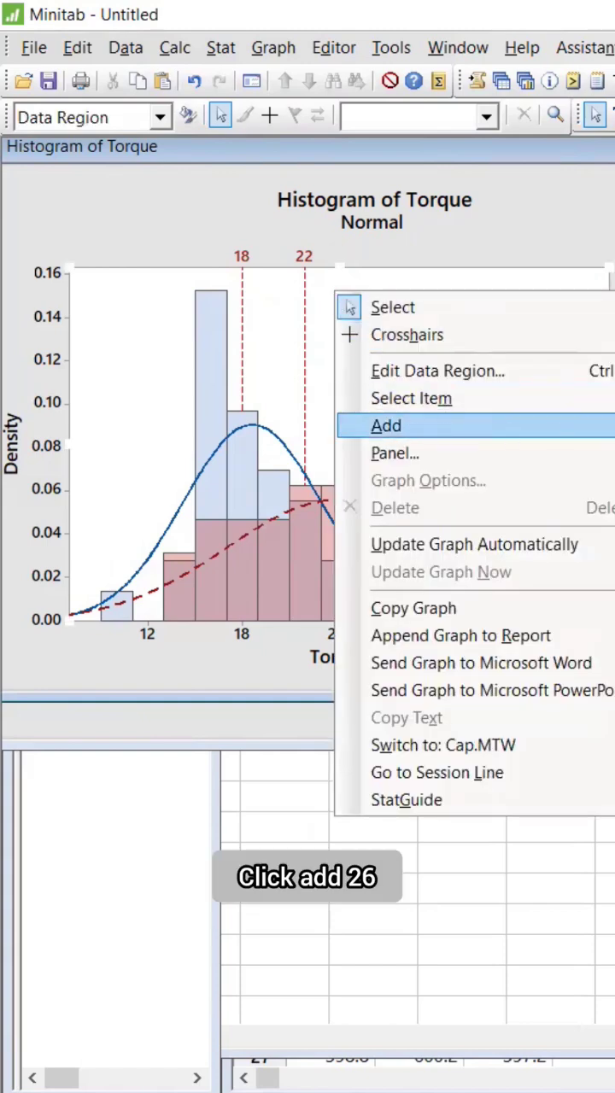
left_click(386, 426)
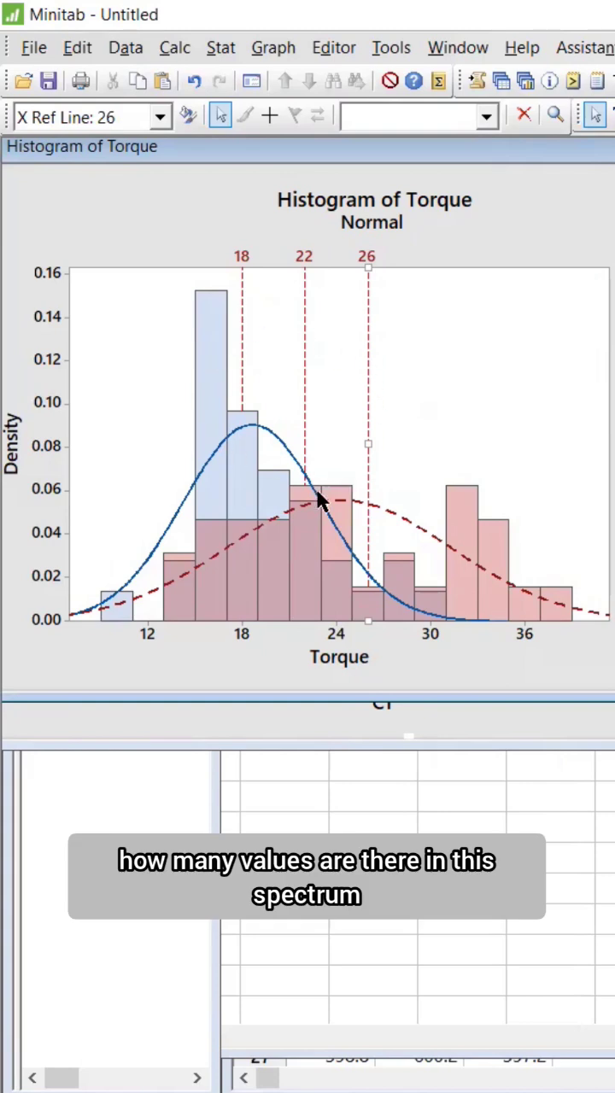
mouse_move(179, 452)
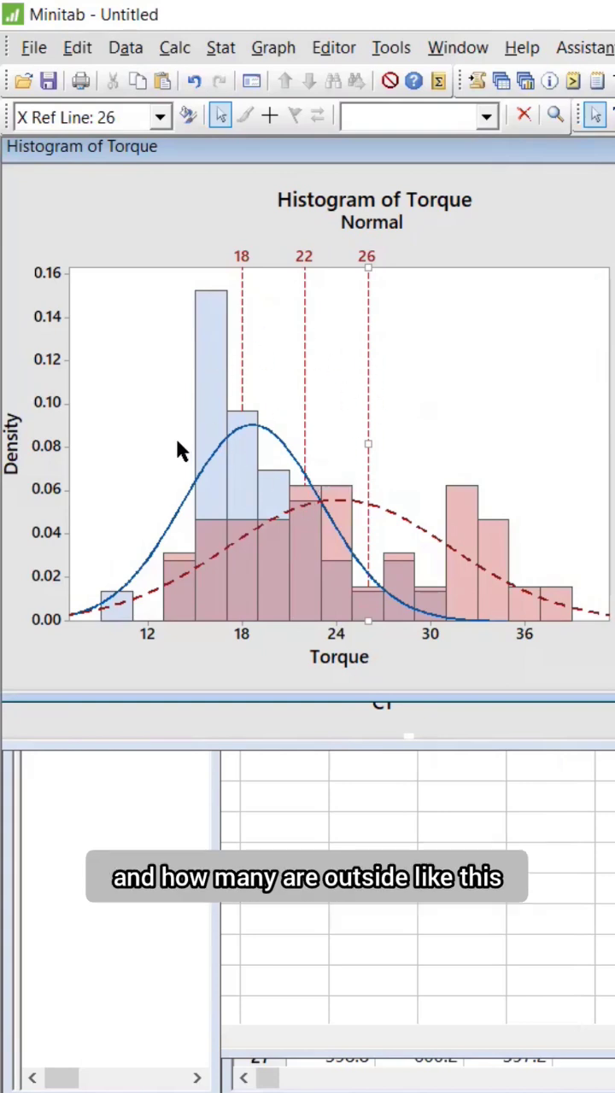